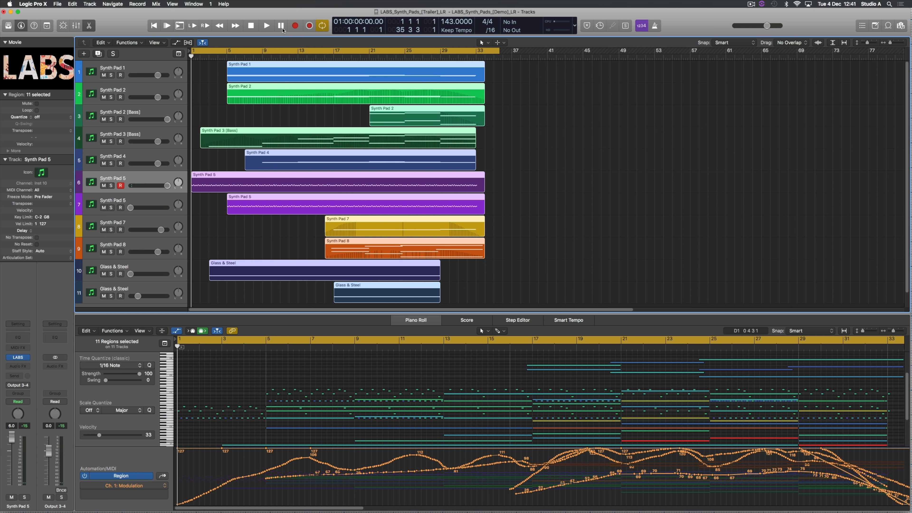
Select only the Synth Pad 5 region so its LABS instrument can be opened.
click(266, 25)
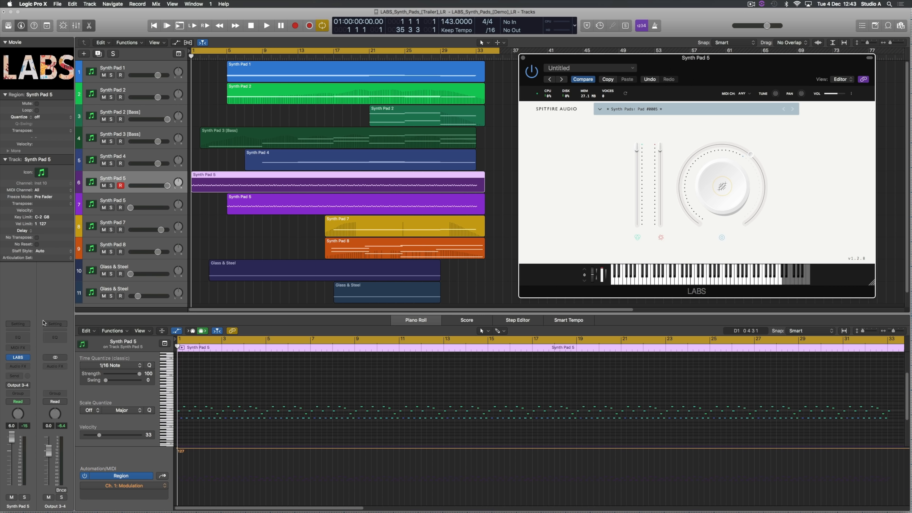
mouse_move(45, 308)
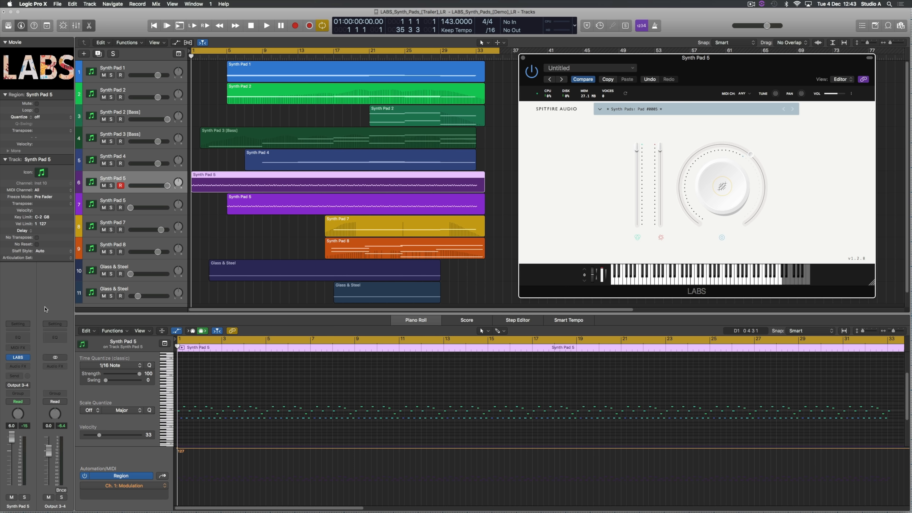
Nudge the LABS instrument window up slightly to reach the dial's parameter menu.
drag(695, 58, 695, 52)
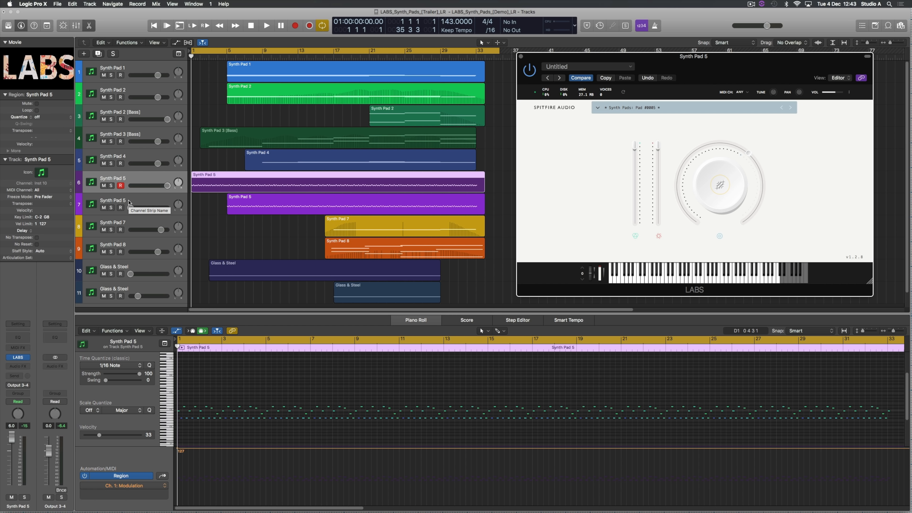
mouse_move(338, 199)
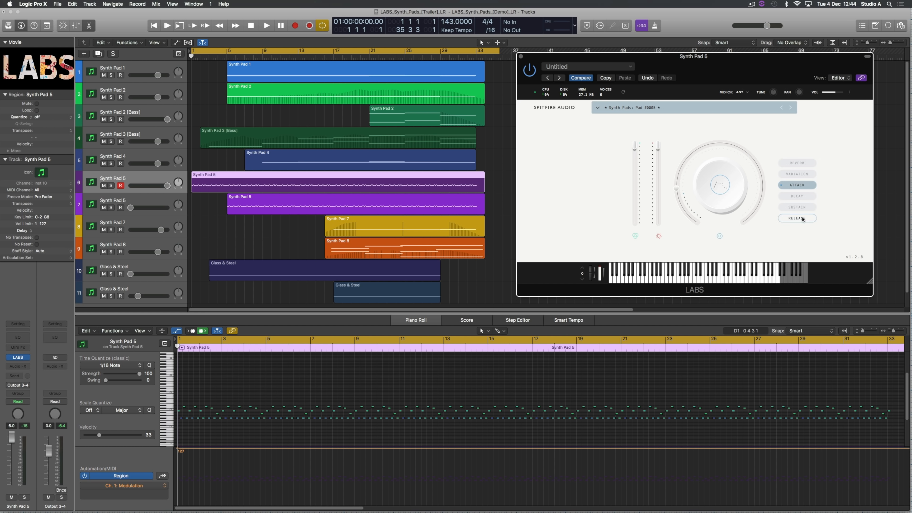
Set the LABS dial to control Release and turn it to reshape the pad's sound.
click(797, 218)
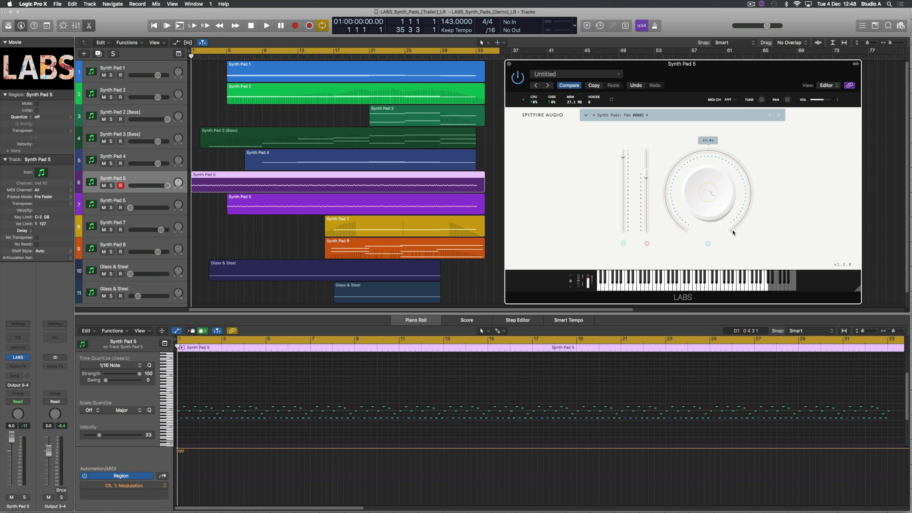
drag(733, 231, 678, 179)
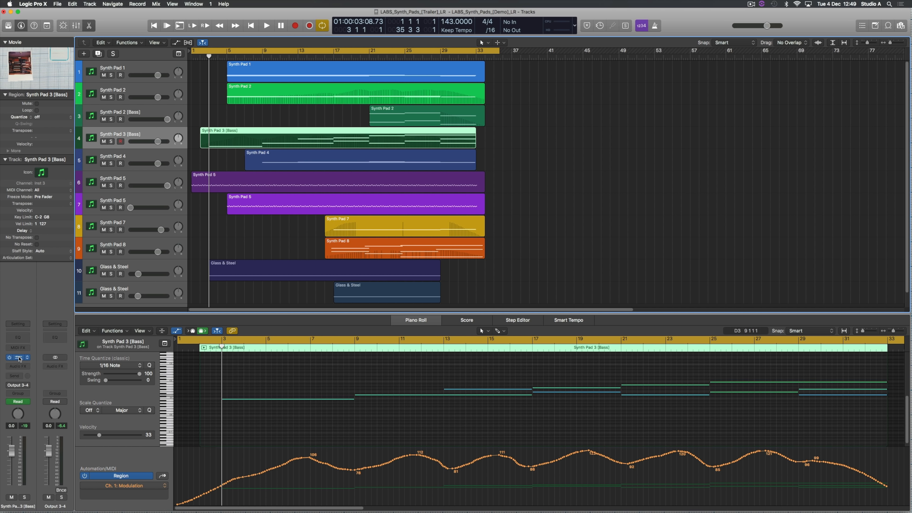
click(17, 357)
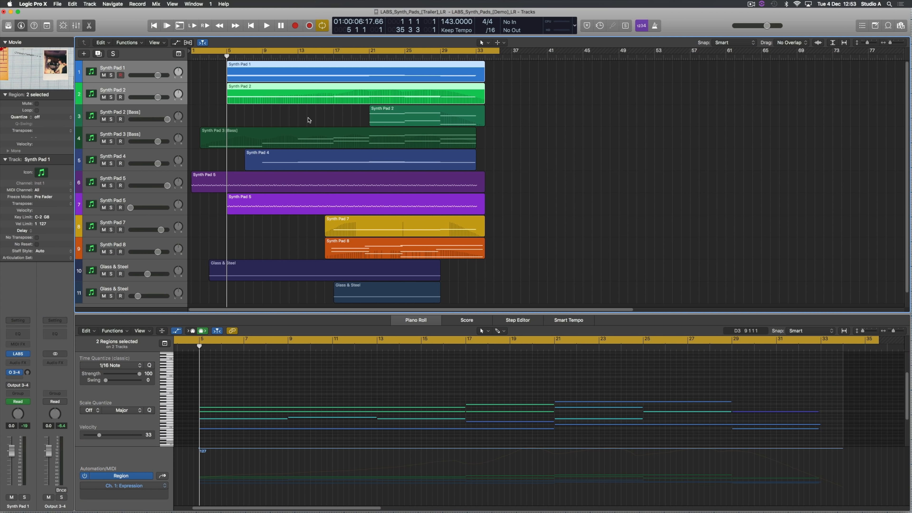
mouse_move(334, 306)
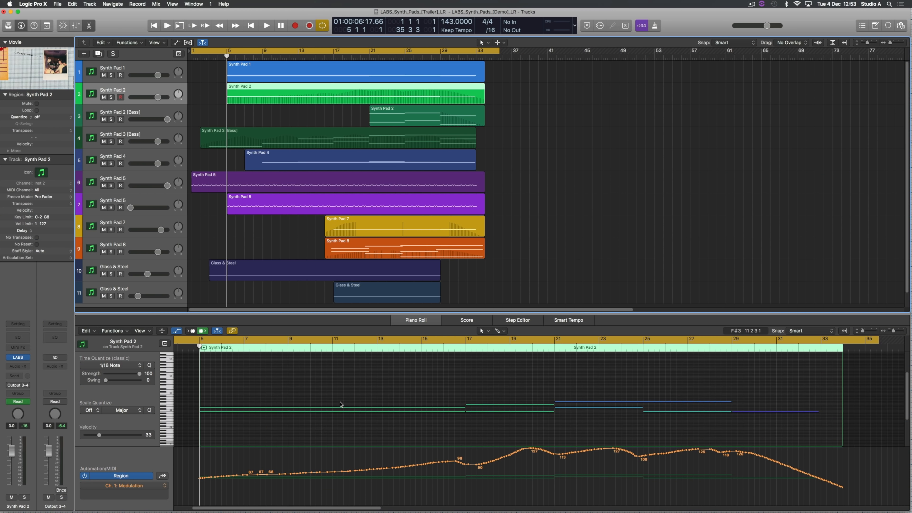
click(112, 96)
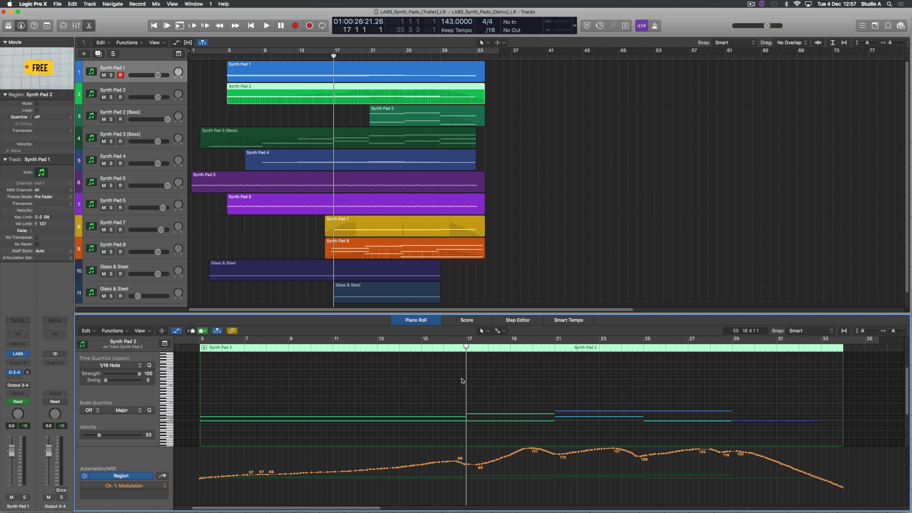
mouse_move(465, 469)
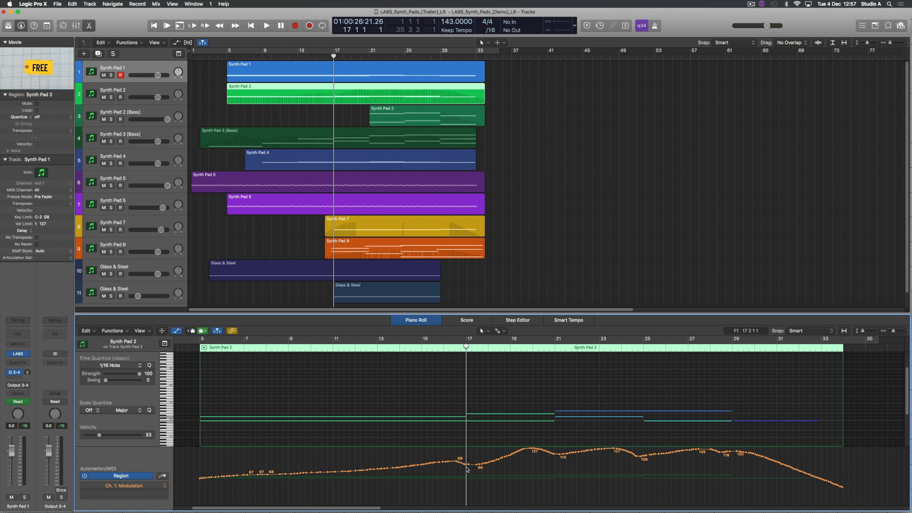
mouse_move(528, 451)
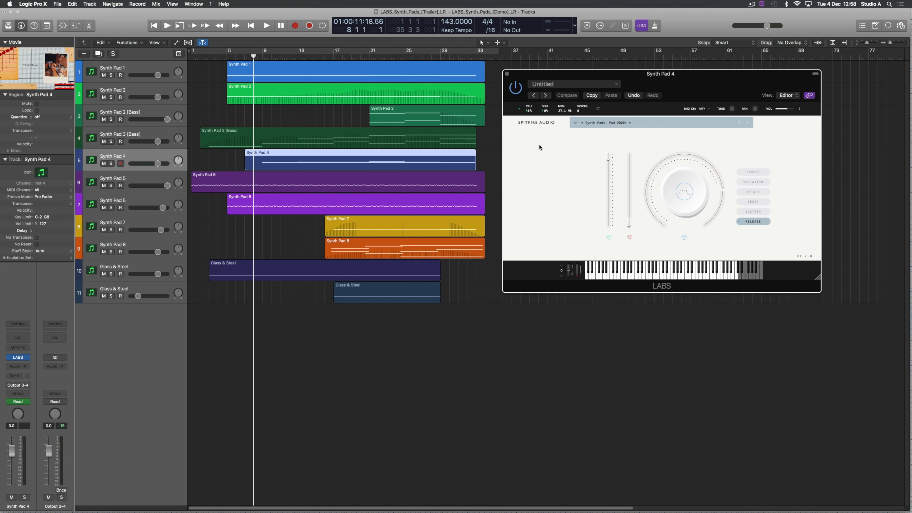
mouse_move(679, 85)
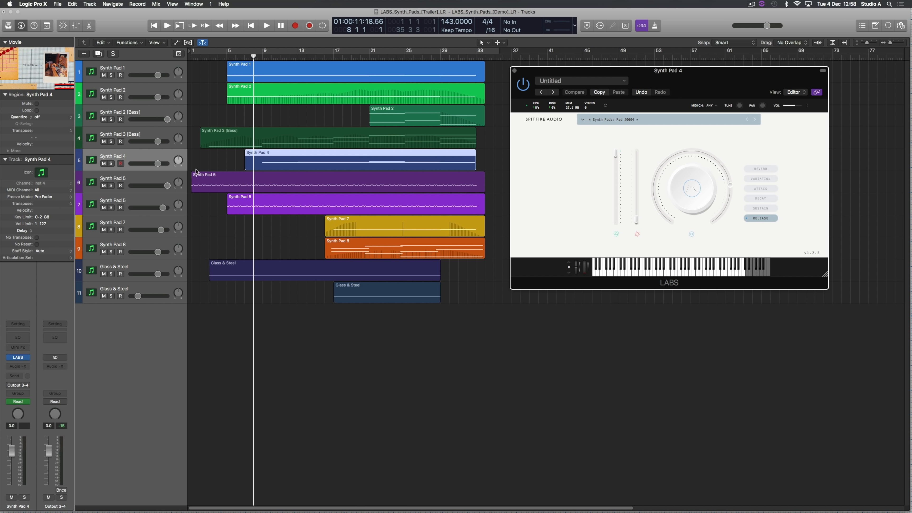
mouse_move(352, 172)
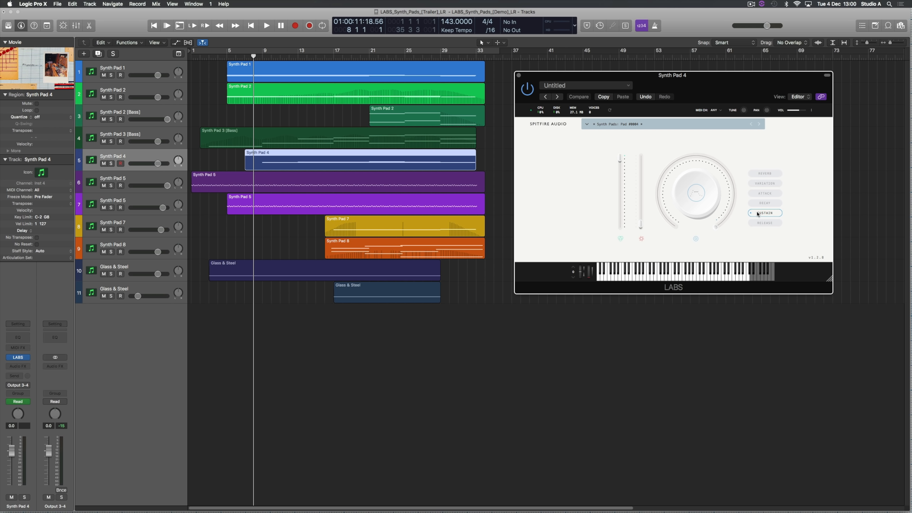
Use the LABS instrument slot for Synth Pad 4 to bring up its synth pad plug-in.
click(764, 213)
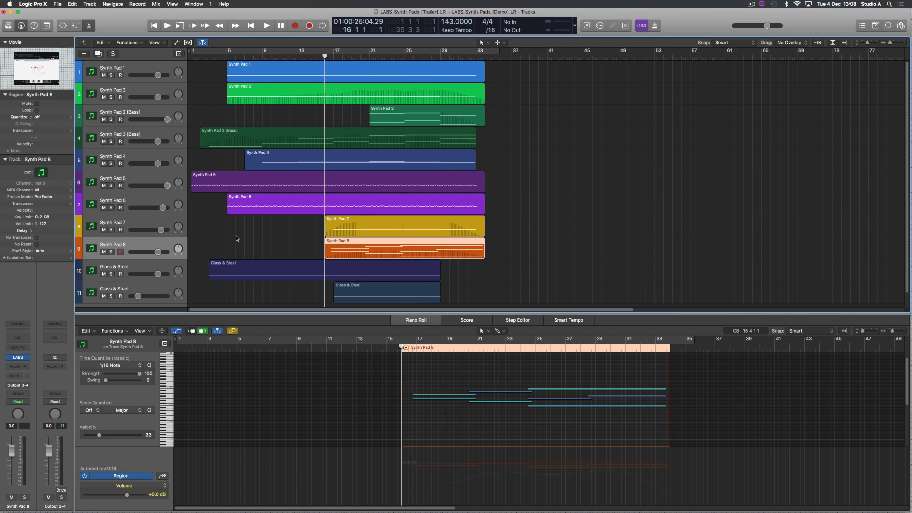
mouse_move(239, 246)
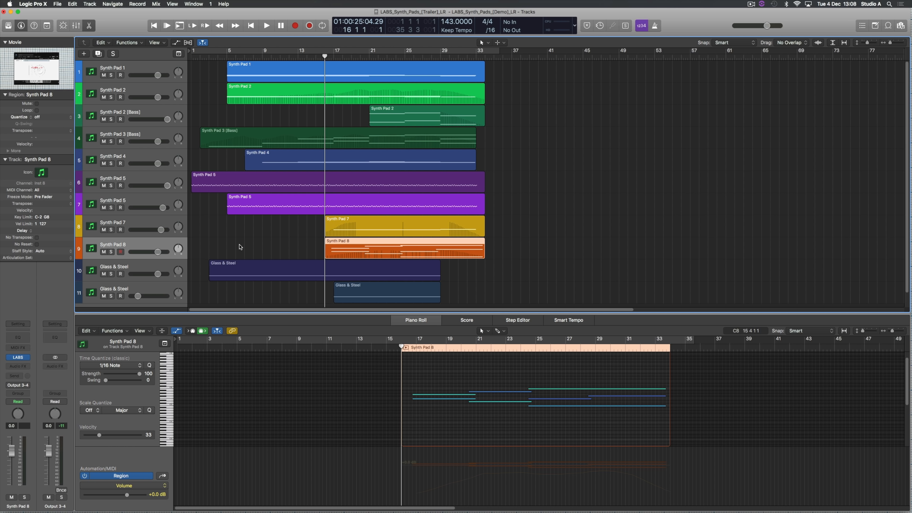